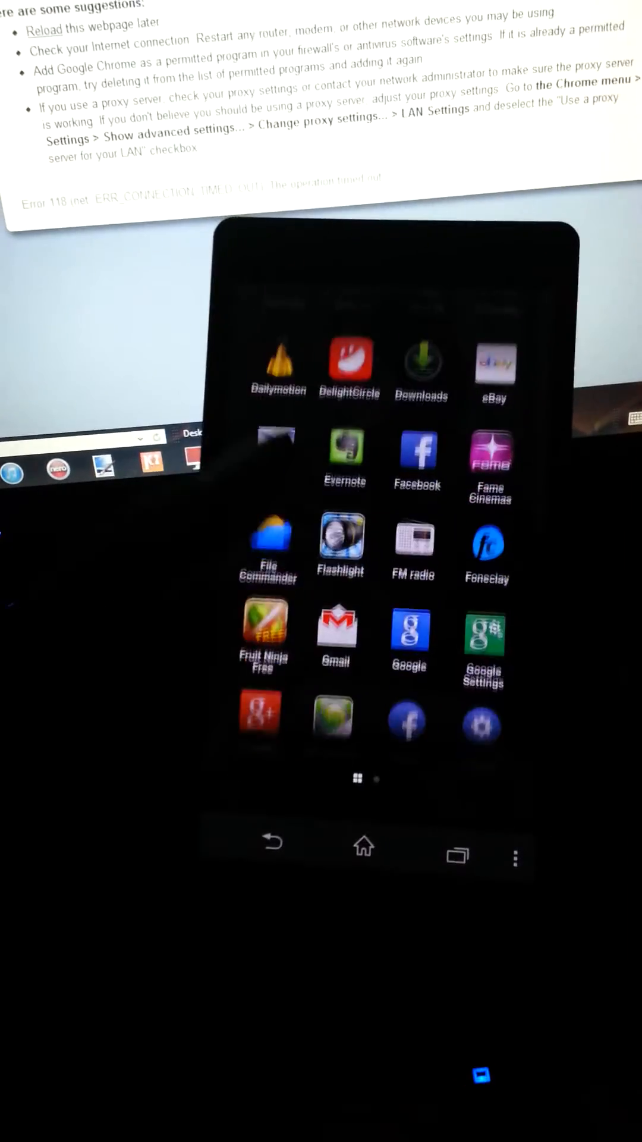
# - Swipe through the cover feed to land on a friend's photo post full screen
pyautogui.hscroll(-3)
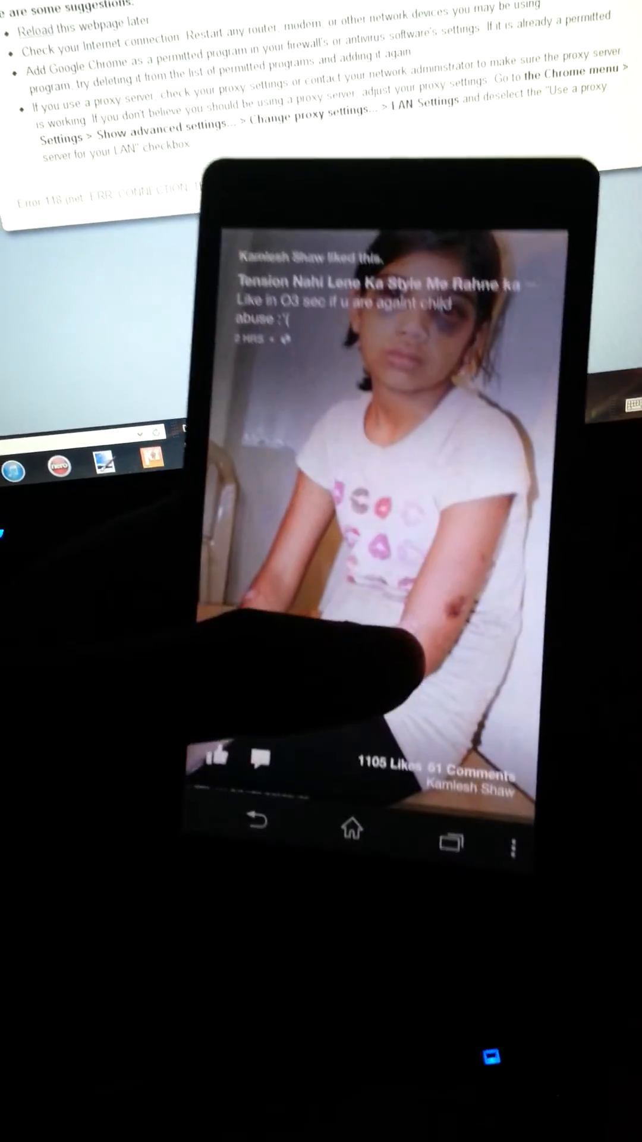
pyautogui.scroll(3)
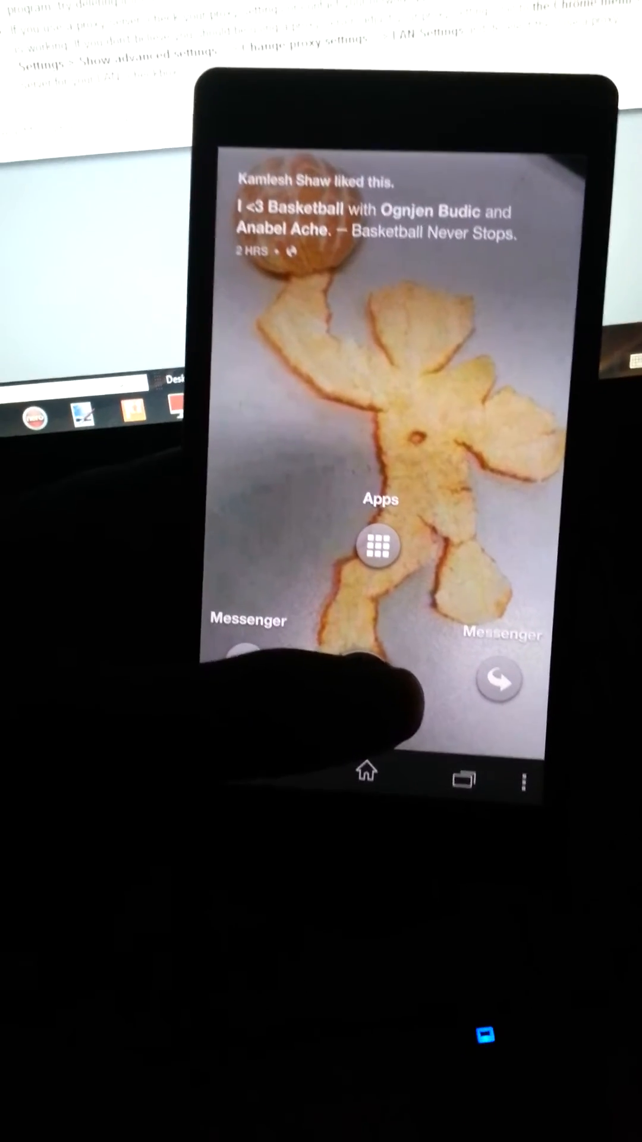
# - Reveal the app shortcuts, then return to the basketball post in the cover feed
pyautogui.click(378, 546)
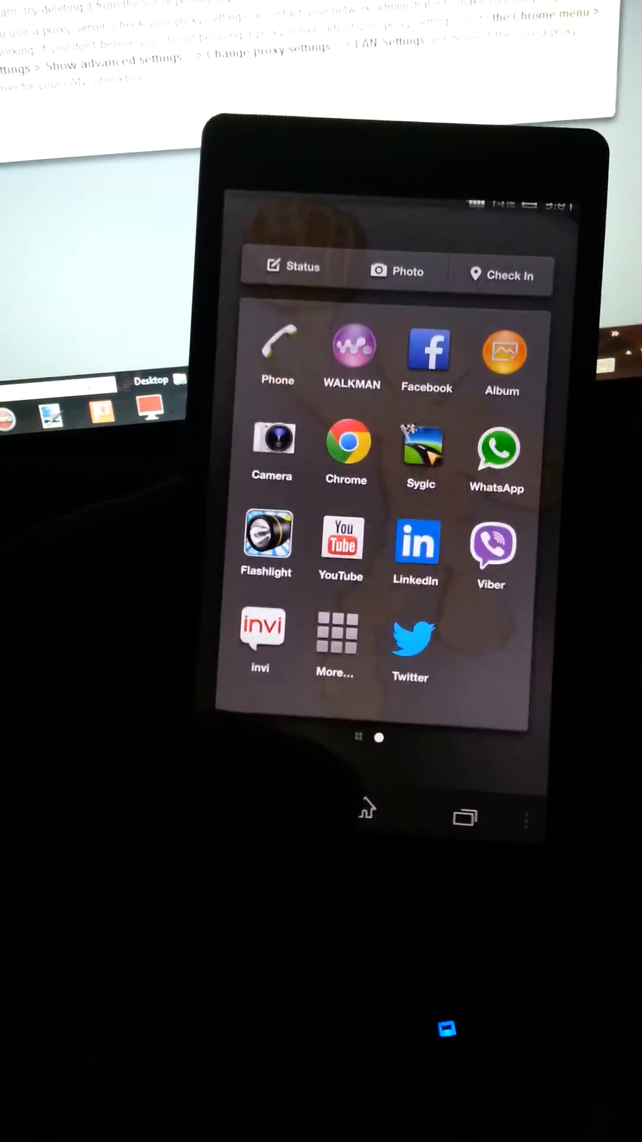
pyautogui.click(428, 350)
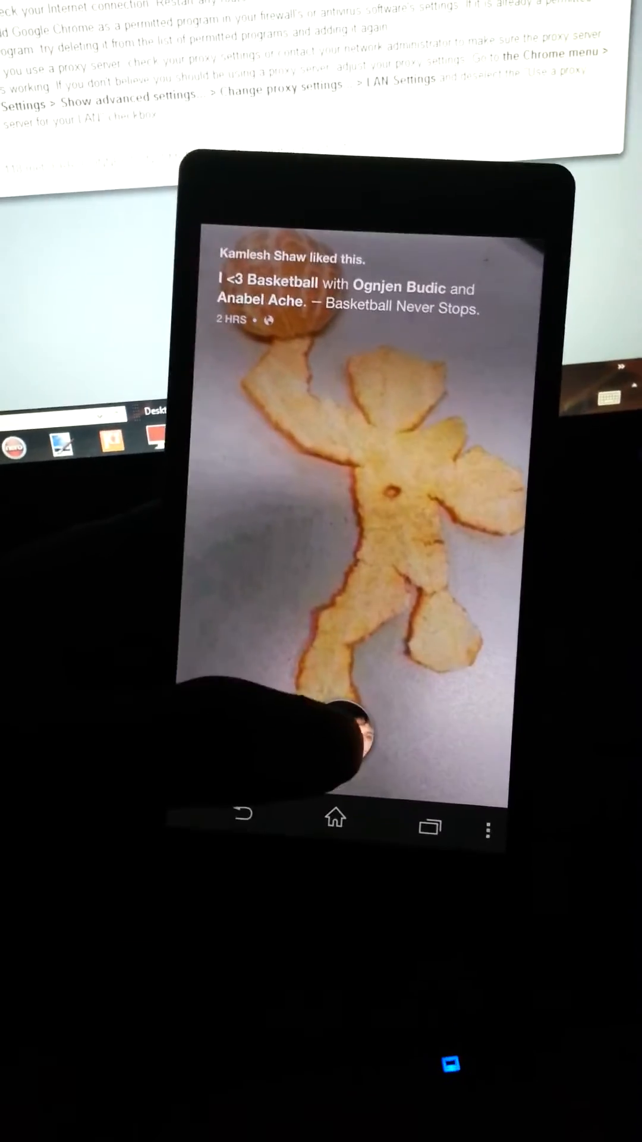